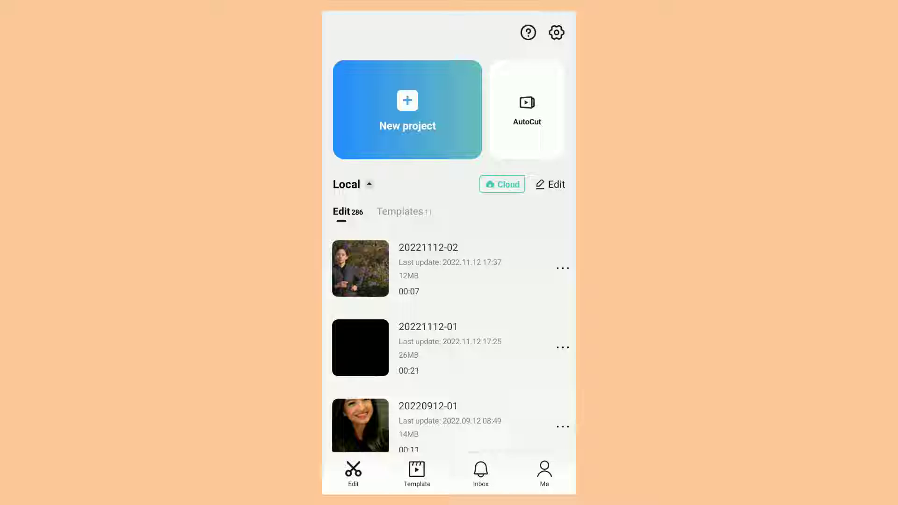
Step: Switch to the Template gallery and browse down the For you feed
left_click(417, 474)
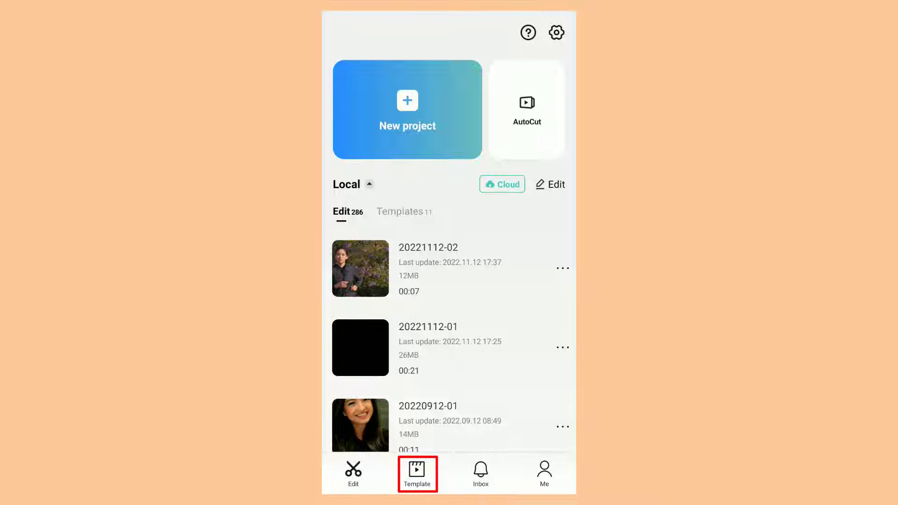
left_click(417, 473)
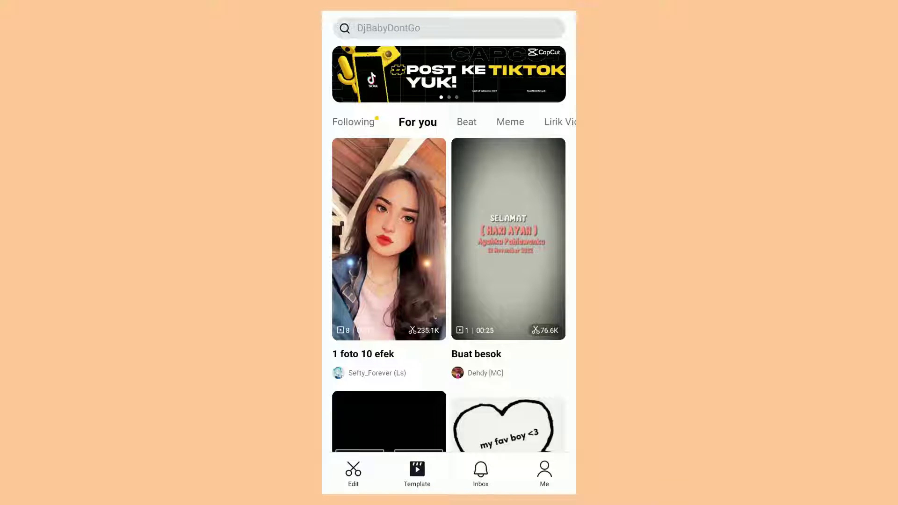
scroll("down", 3)
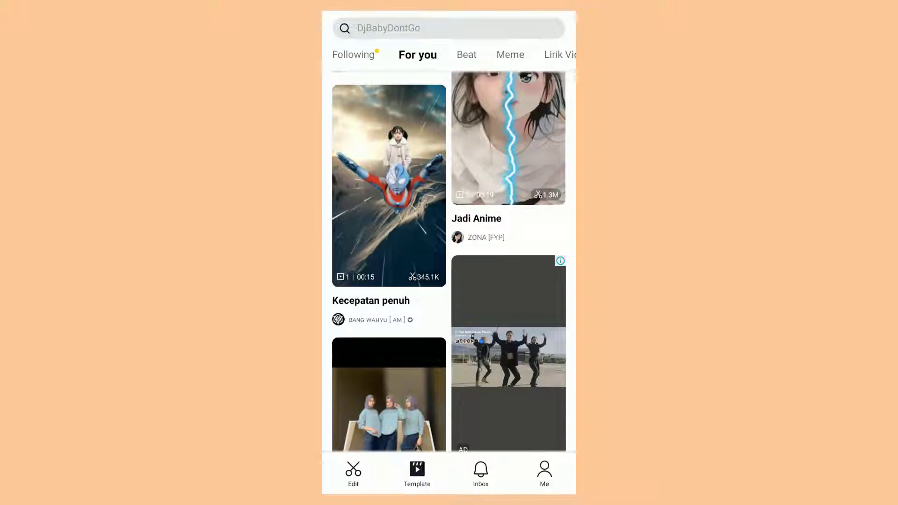
scroll("down", 3)
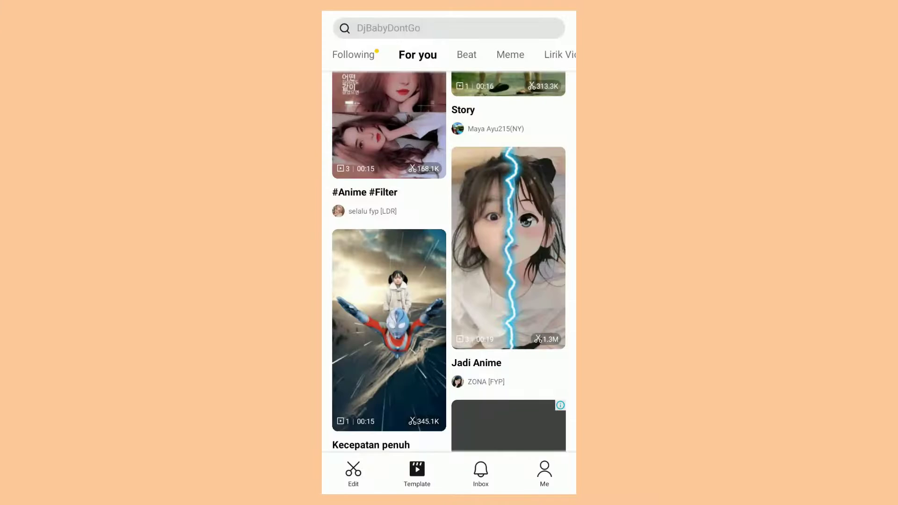
scroll("down", 3)
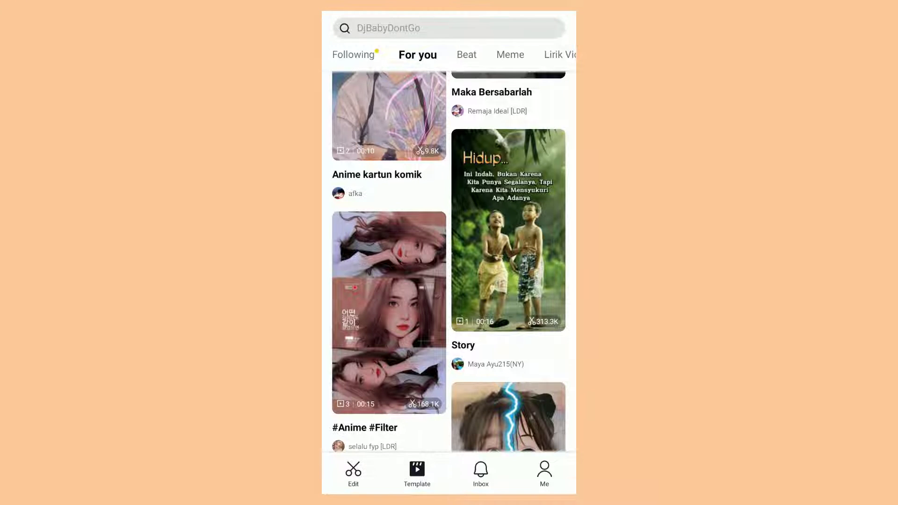
Step: Open the #Anime #Filter three-panel portrait template and watch its preview
left_click(448, 28)
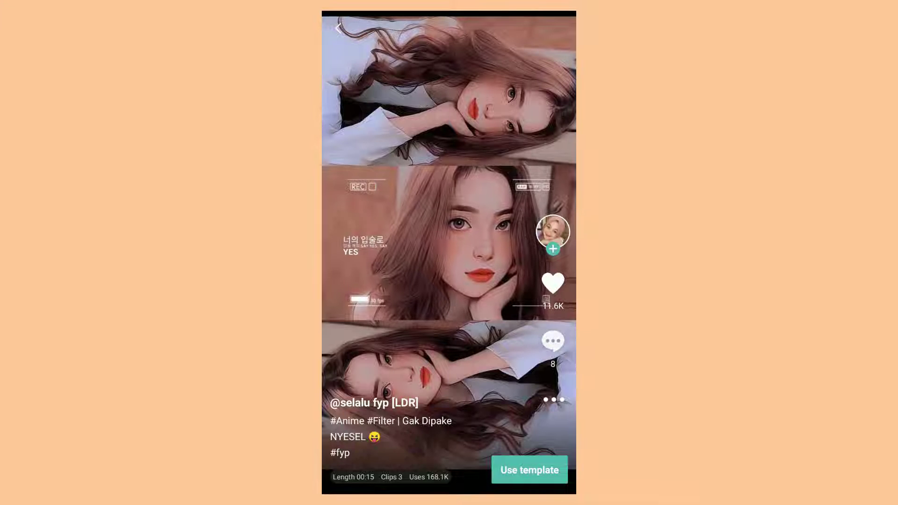
left_click(527, 470)
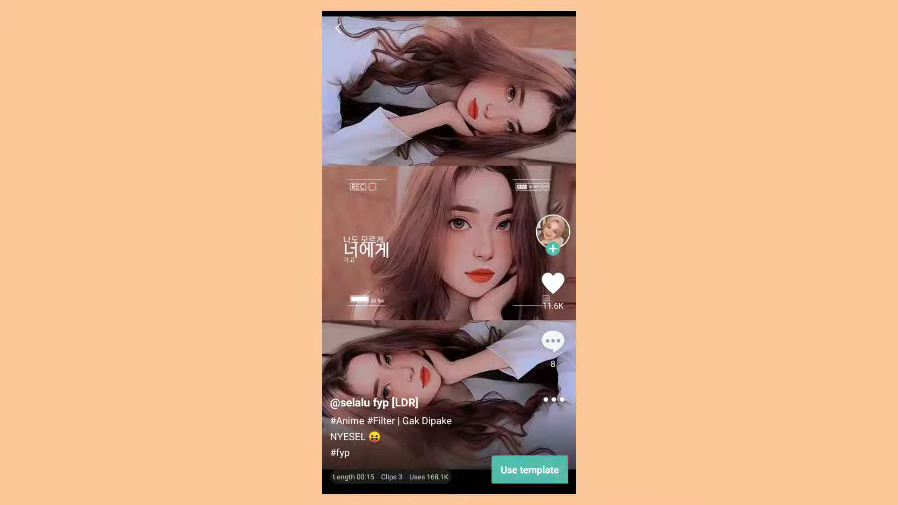
Step: Use the template with one portrait photo in all three clips and load its effects
left_click(528, 470)
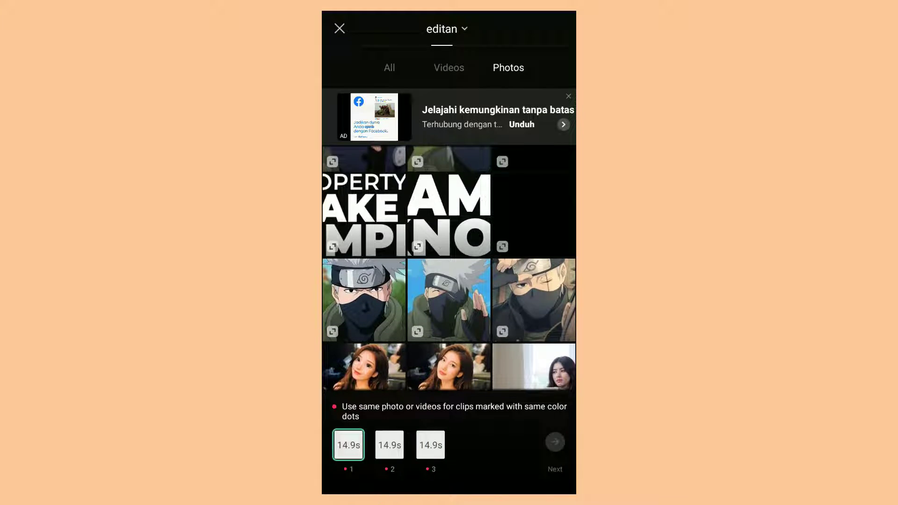
scroll("down", 3)
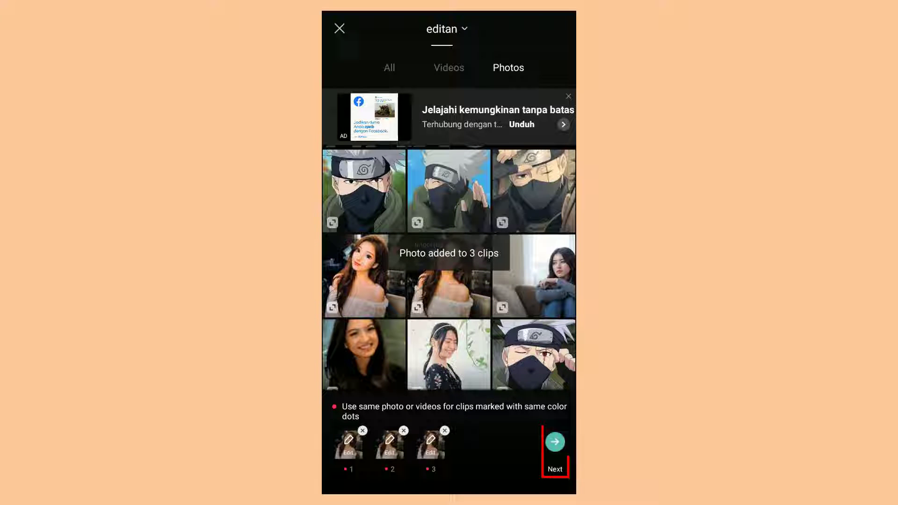
left_click(554, 442)
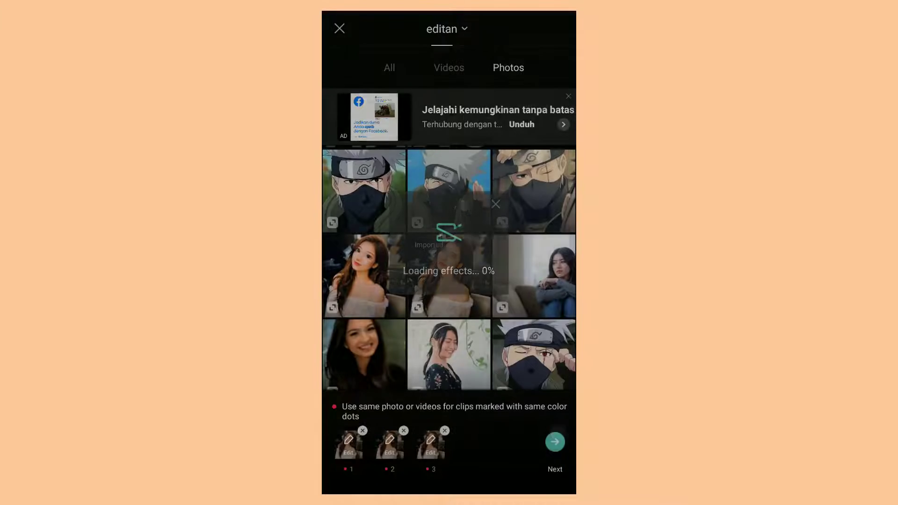
left_click(553, 440)
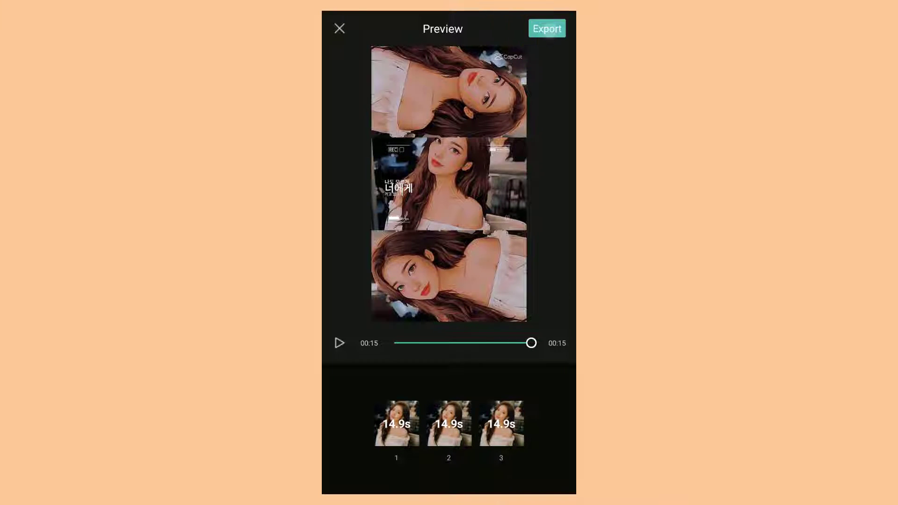
Step: Export the video at 720p (about 19 MB) without a watermark
left_click(546, 28)
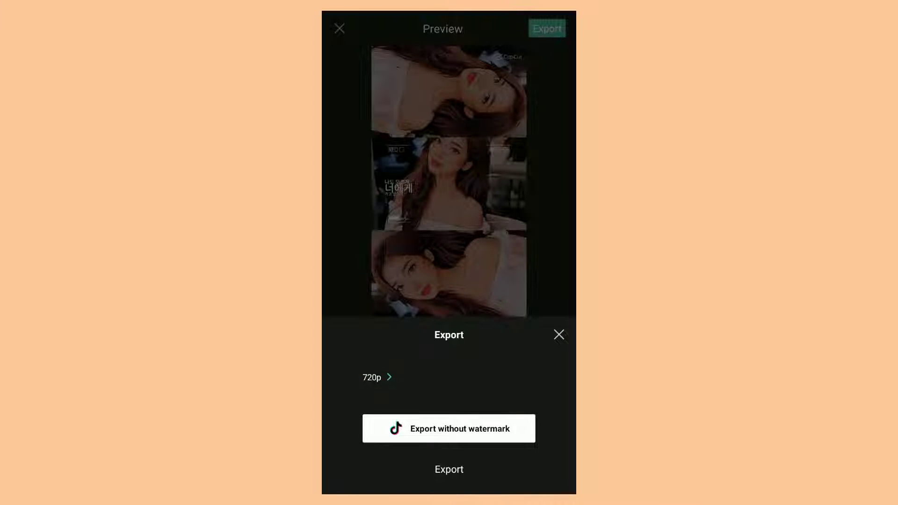
left_click(376, 377)
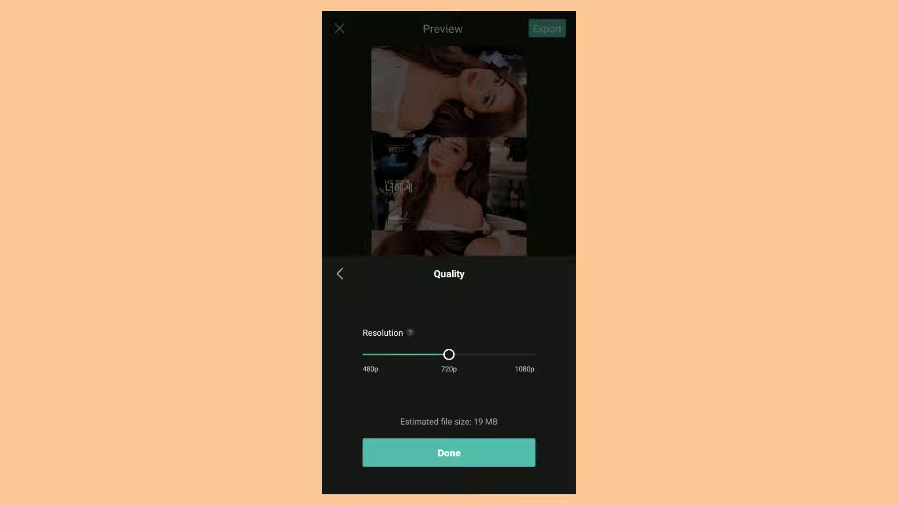
left_click(448, 452)
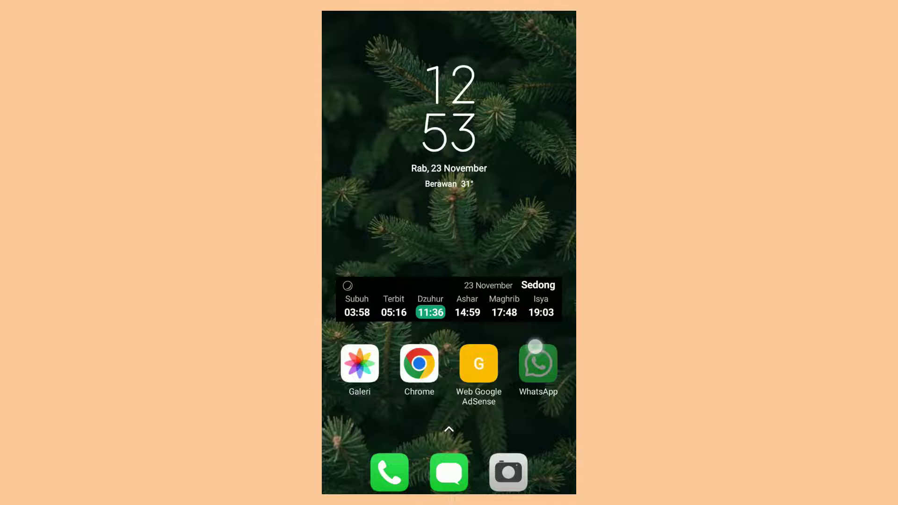
Step: Launch TikTok from the app drawer
scroll("up", 3)
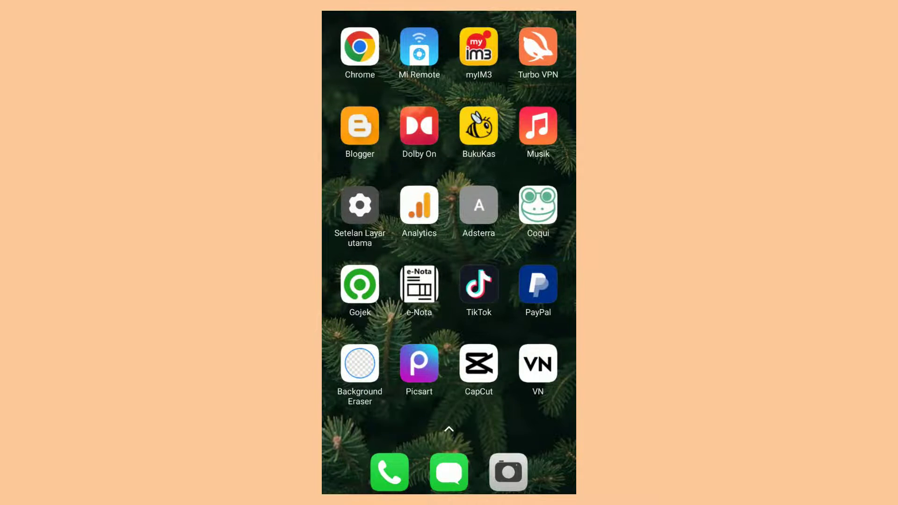
left_click(478, 285)
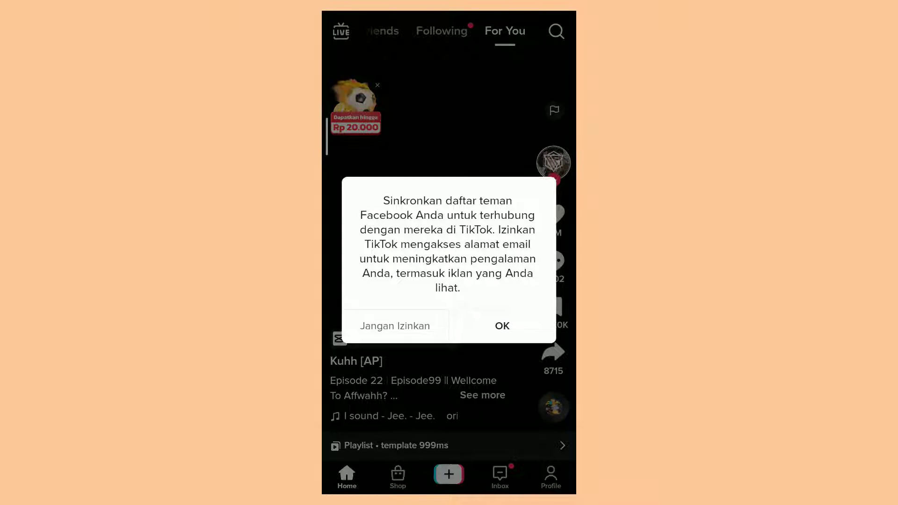
Step: Dismiss the Facebook sync prompt and search TikTok for 'template capcut'
left_click(501, 326)
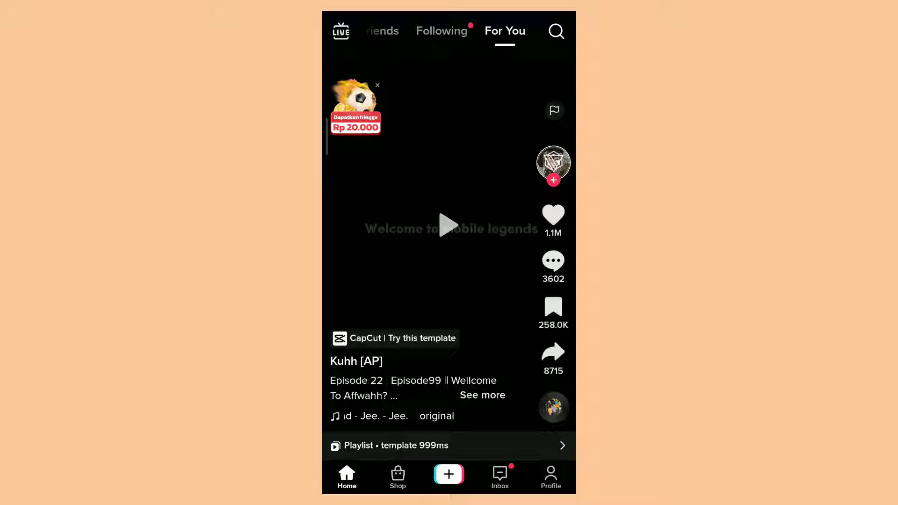
left_click(555, 31)
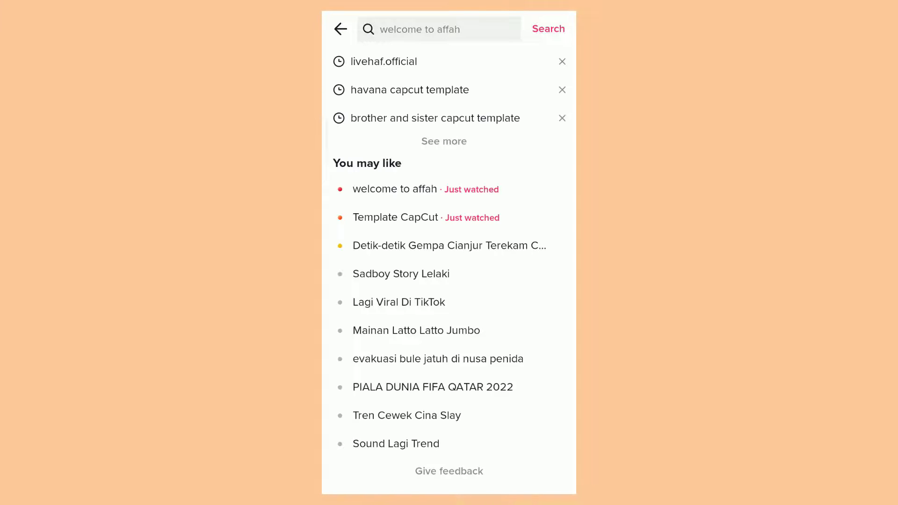
type("templ")
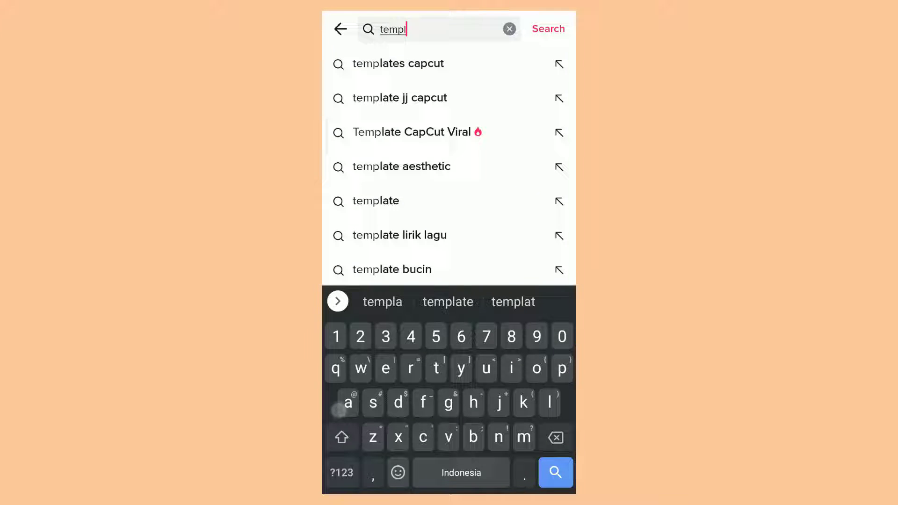
type("template capcut")
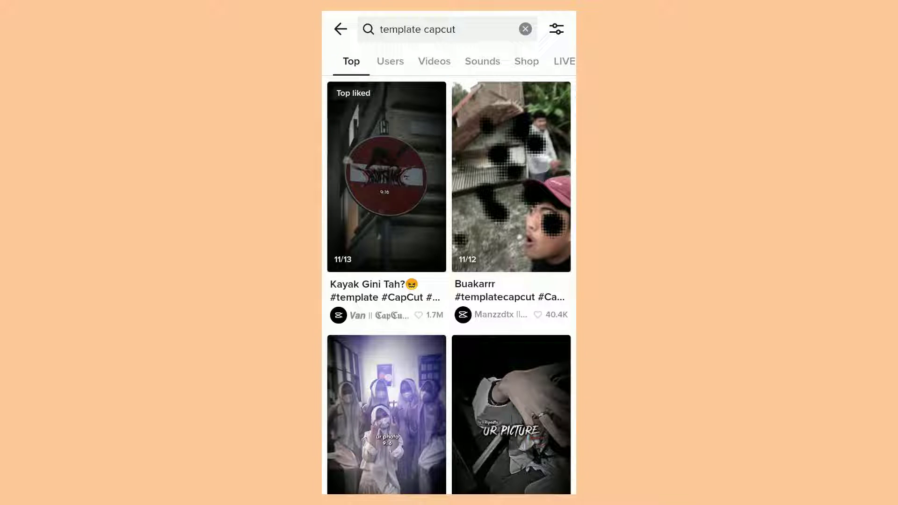
Step: Open the 'ur photo' 9:16 result and follow its 'CapCut | Try this template' label
scroll("down", 3)
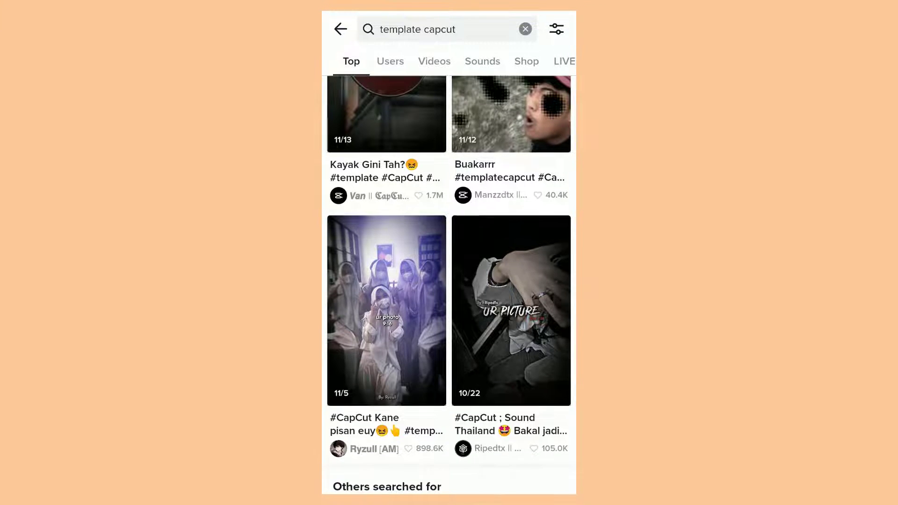
left_click(386, 310)
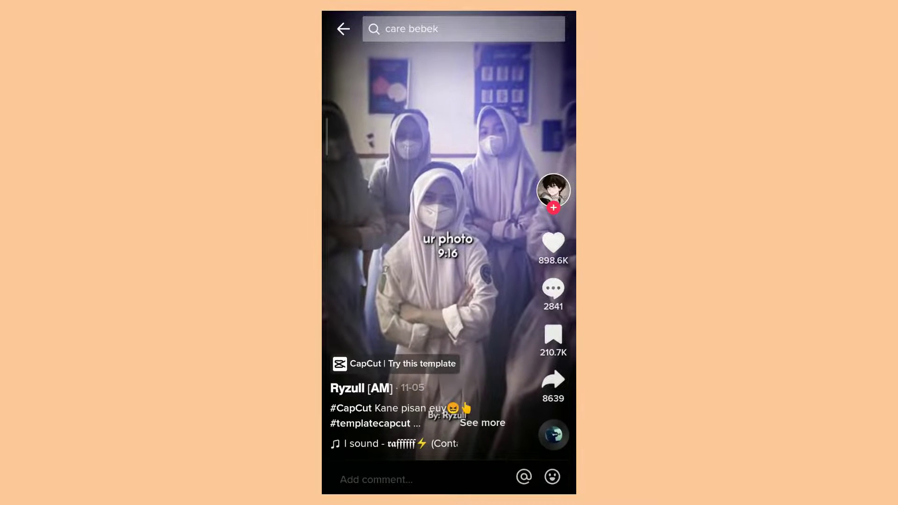
left_click(394, 364)
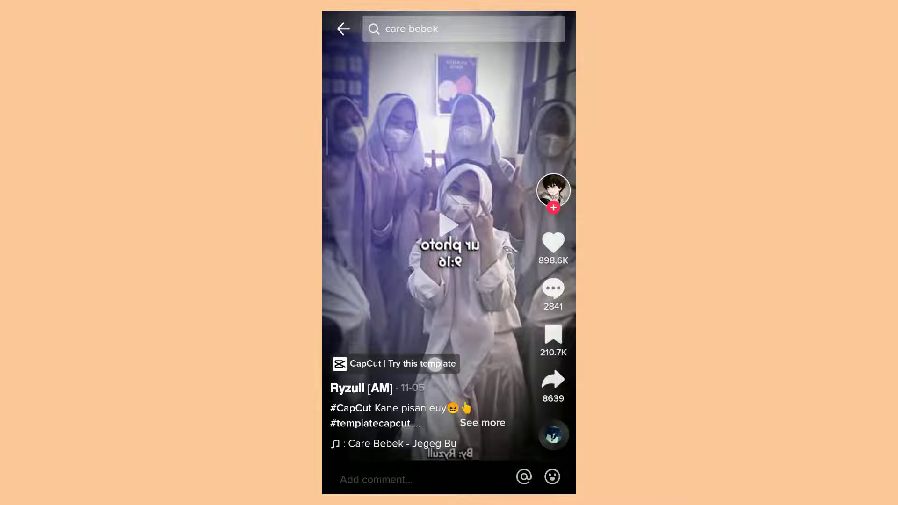
left_click(393, 364)
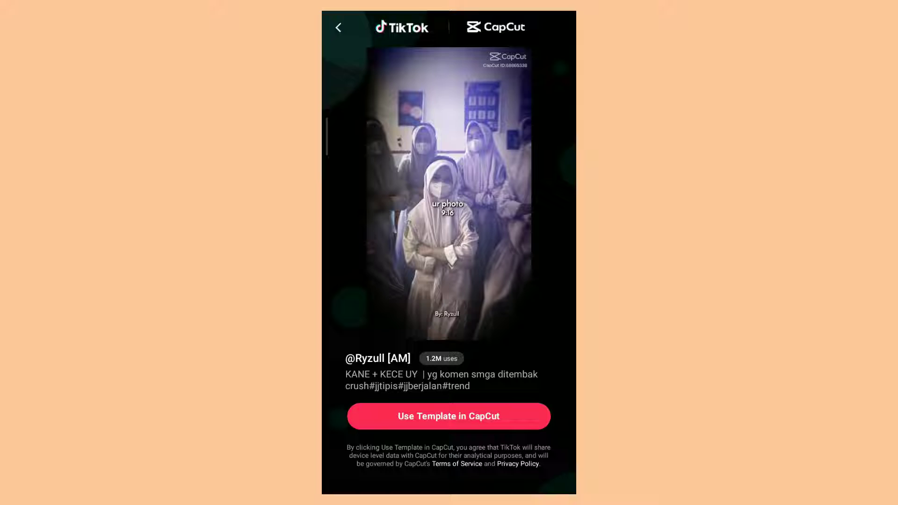
Step: Hand the Ryzull 3-clip template off to the CapCut app via 'Use Template in CapCut'
left_click(448, 198)
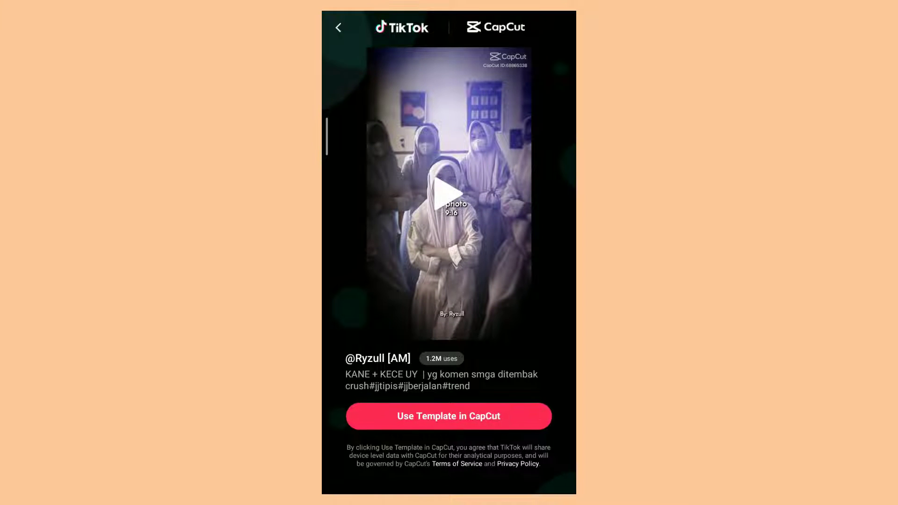
left_click(448, 205)
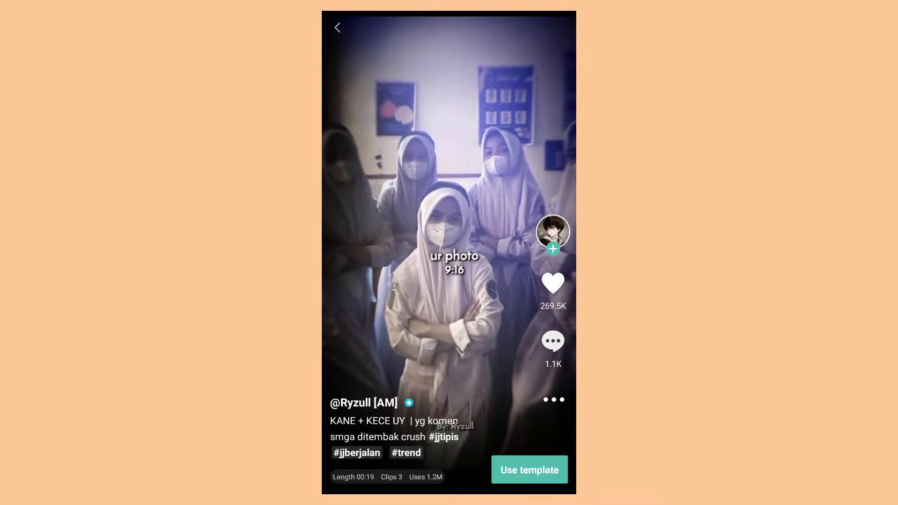
left_click(448, 240)
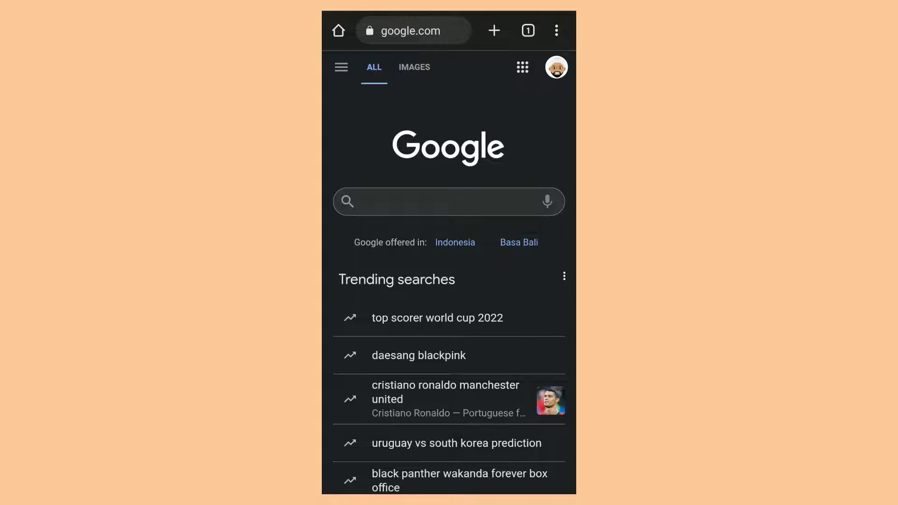
Step: Google 'habibi capcut template' and scroll to the '#Habibi - Capcut' capcut.com result
left_click(448, 201)
type("habibi capcut tem")
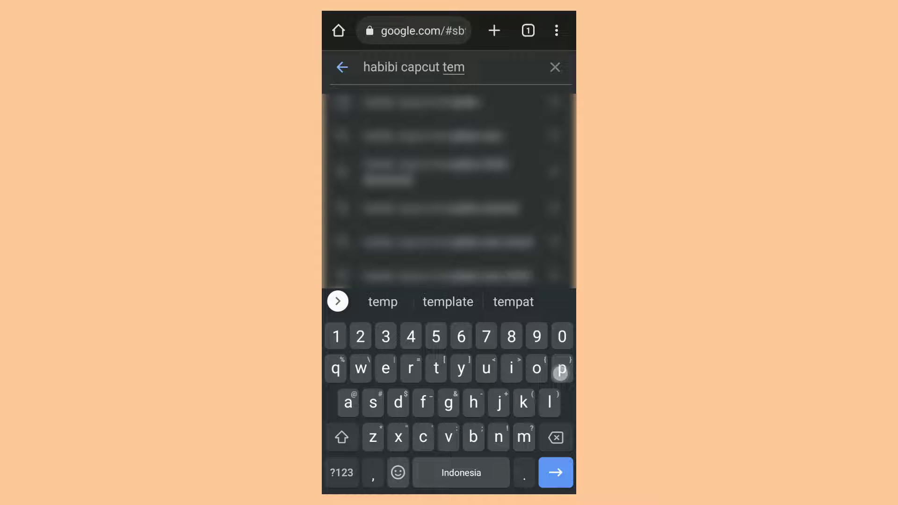
left_click(447, 303)
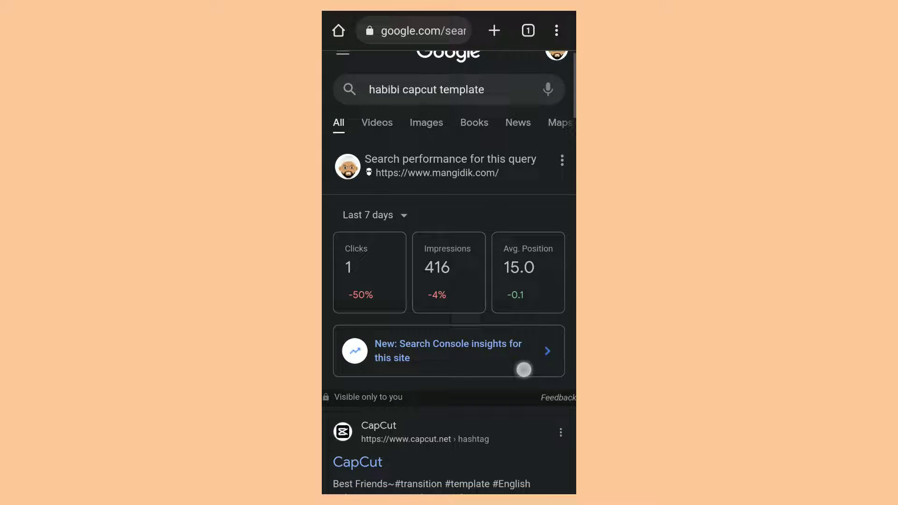
scroll("down", 3)
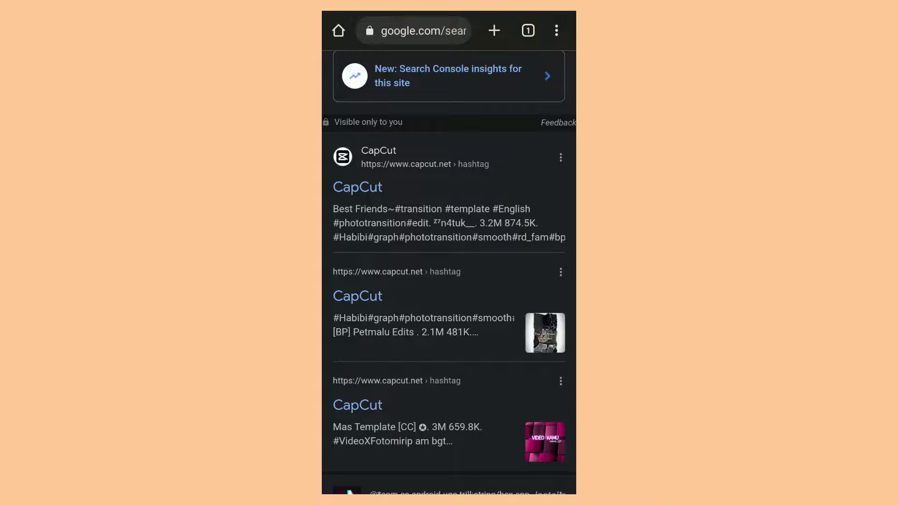
scroll("down", 3)
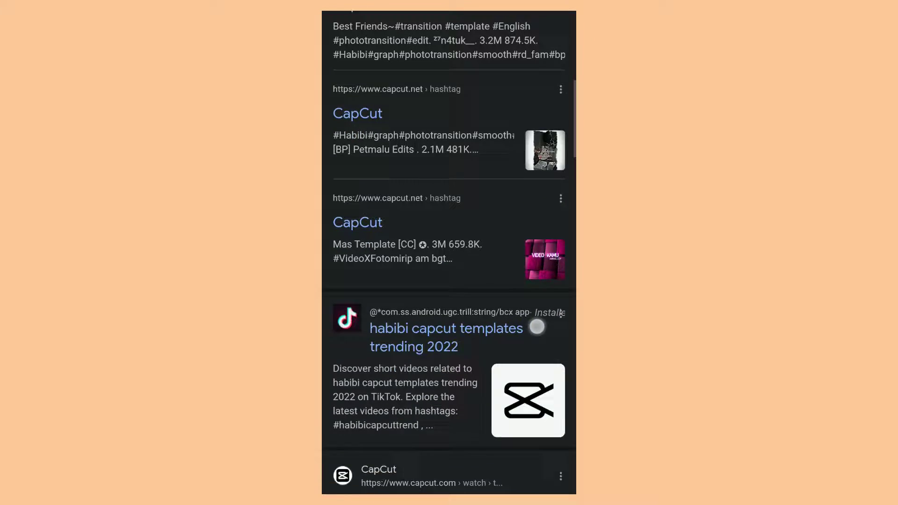
scroll("down", 3)
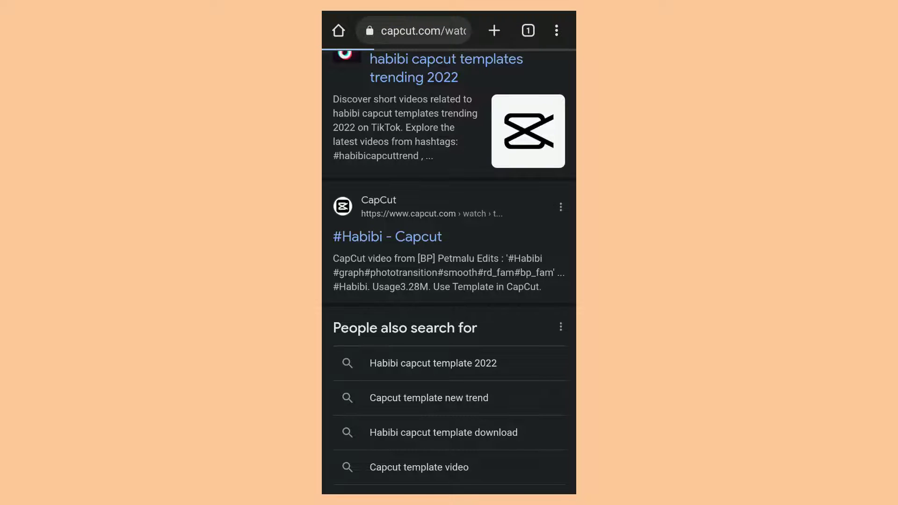
Step: Open the Petmalu Edits #Habibi 4-clip template in the CapCut app
left_click(387, 237)
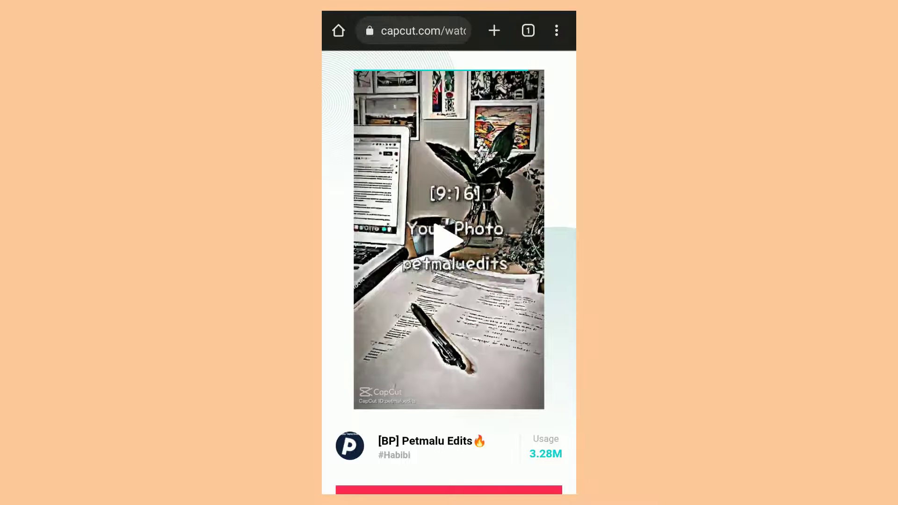
left_click(449, 240)
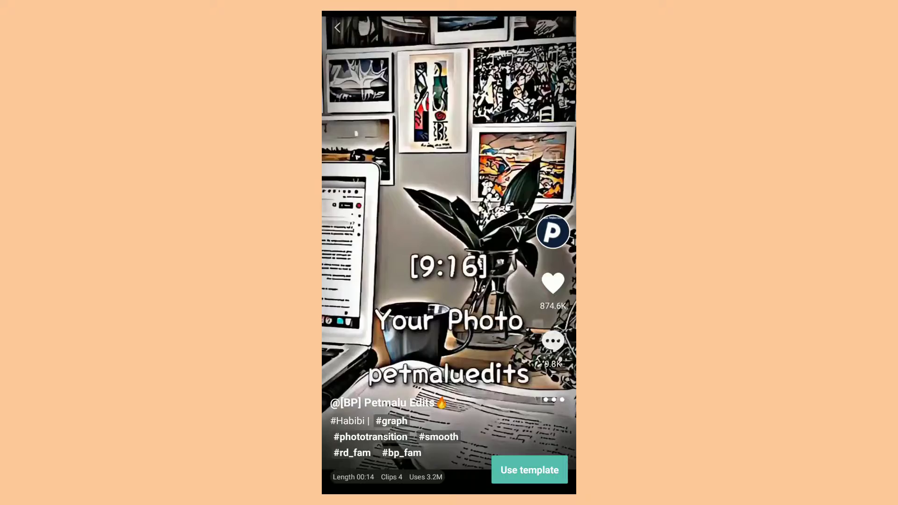
left_click(448, 246)
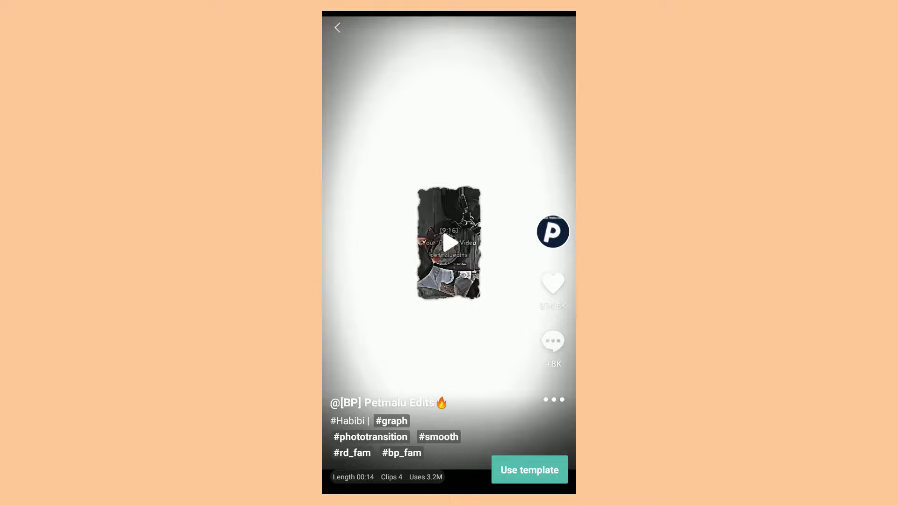
left_click(528, 469)
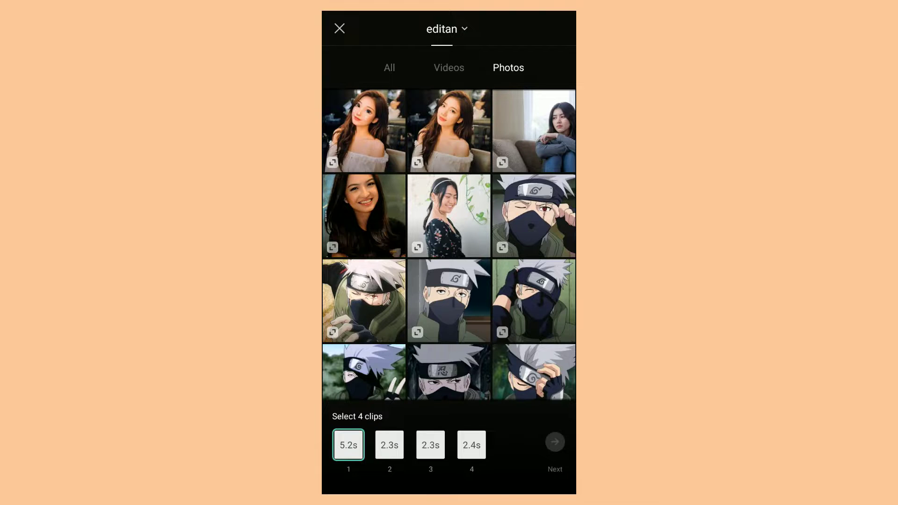
left_click(553, 442)
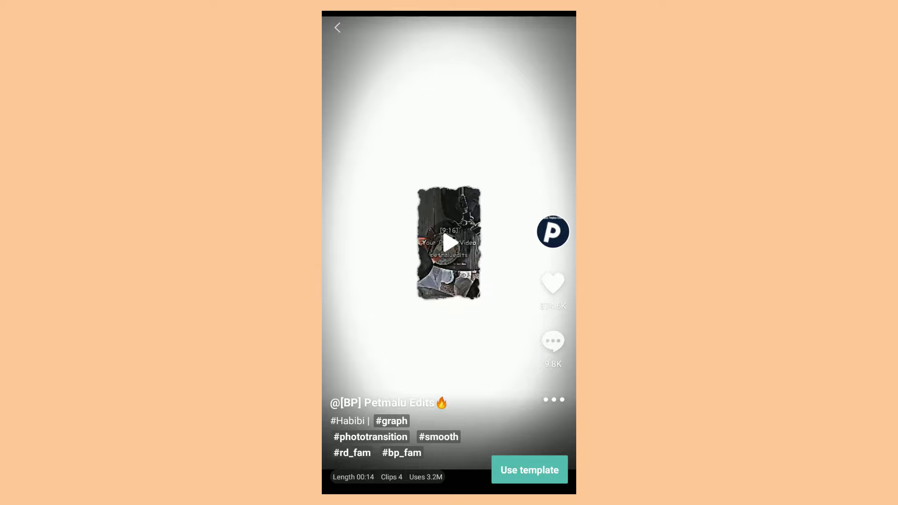